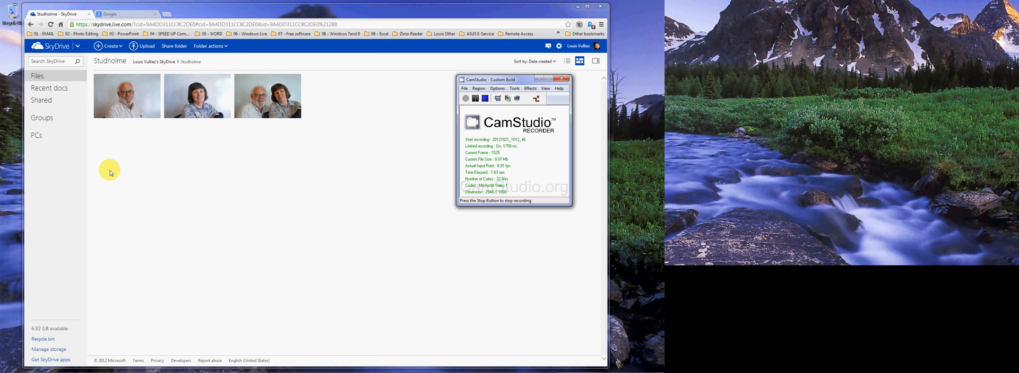
mouse_move(131, 151)
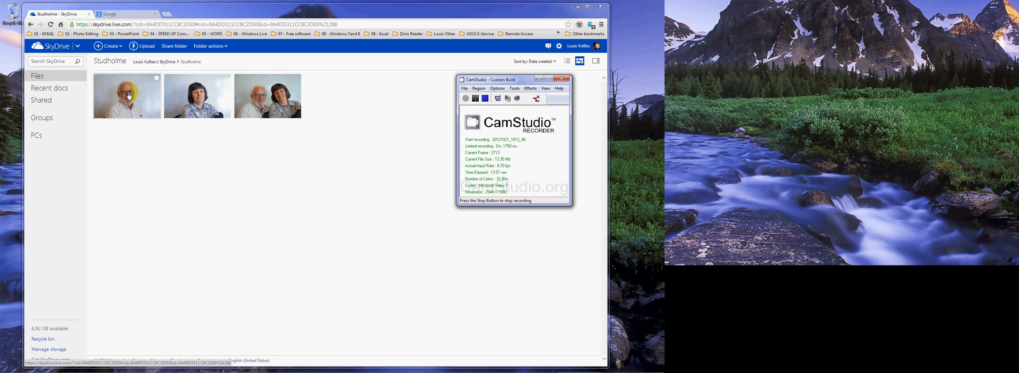
- Download the bald man's portrait from the Studholme folder via its context menu
right_click(126, 96)
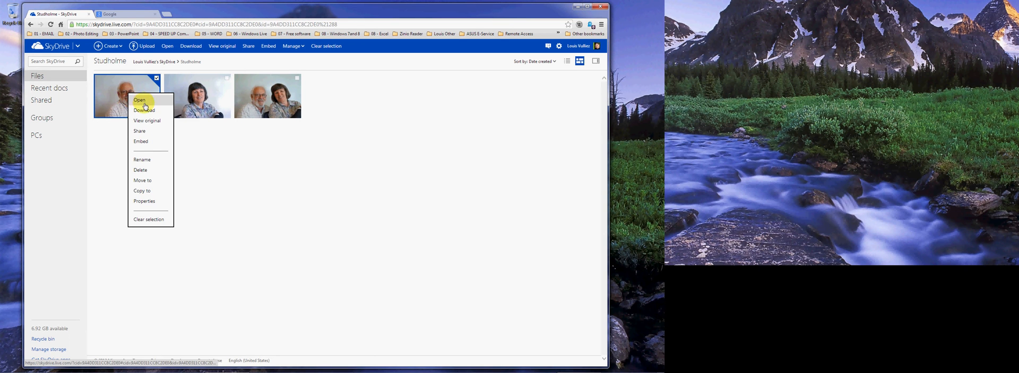
left_click(139, 100)
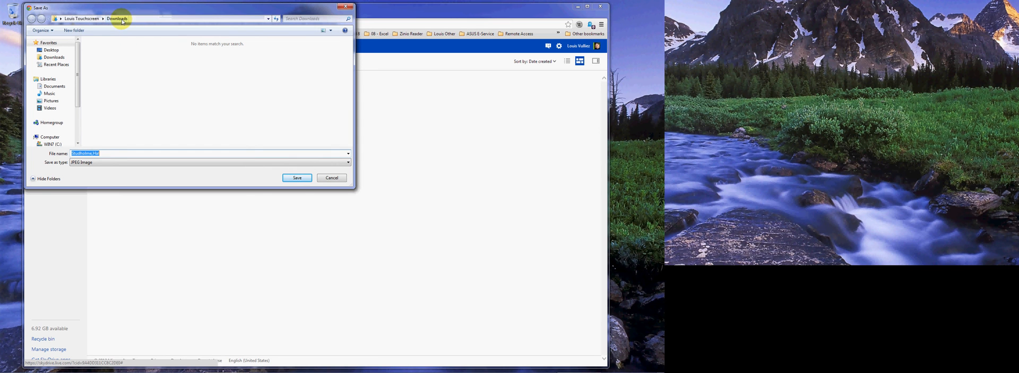
mouse_move(72, 93)
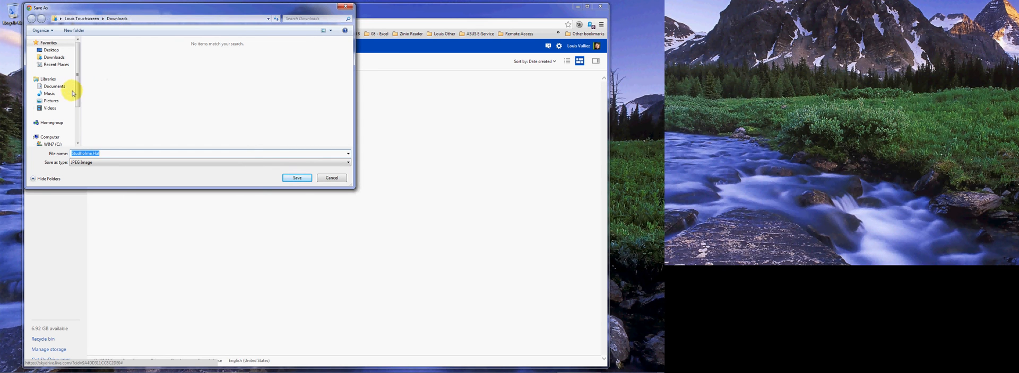
- Save the bald man's portrait as a JPEG to the 16GB USB flash drive
scroll("down", 3)
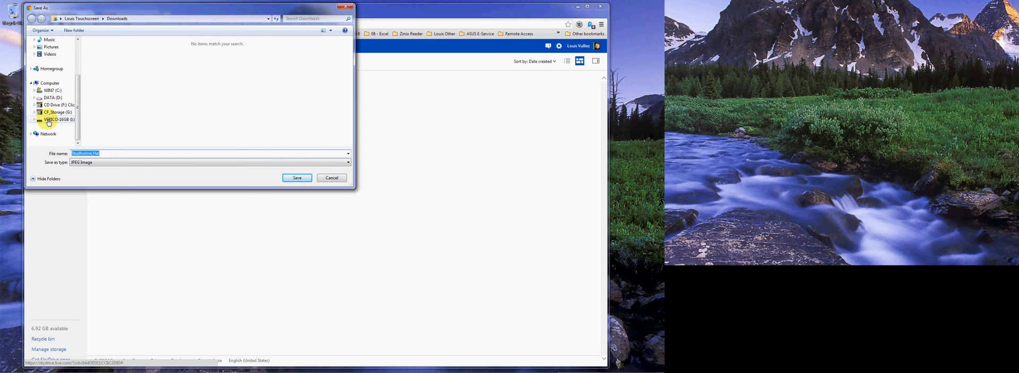
left_click(56, 120)
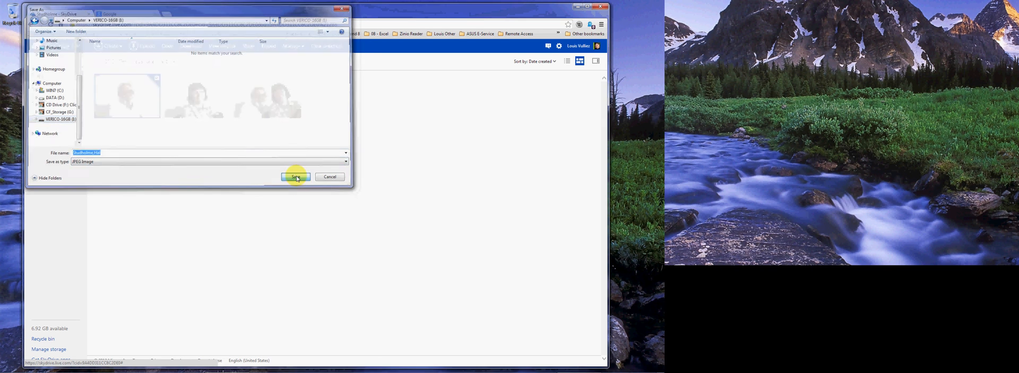
left_click(296, 176)
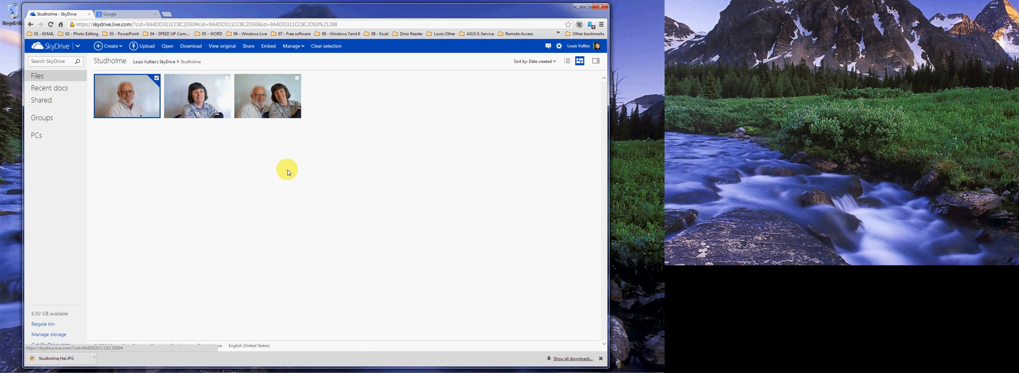
- Download the woman's portrait, the second Studholme photo, via its context menu
left_click(197, 95)
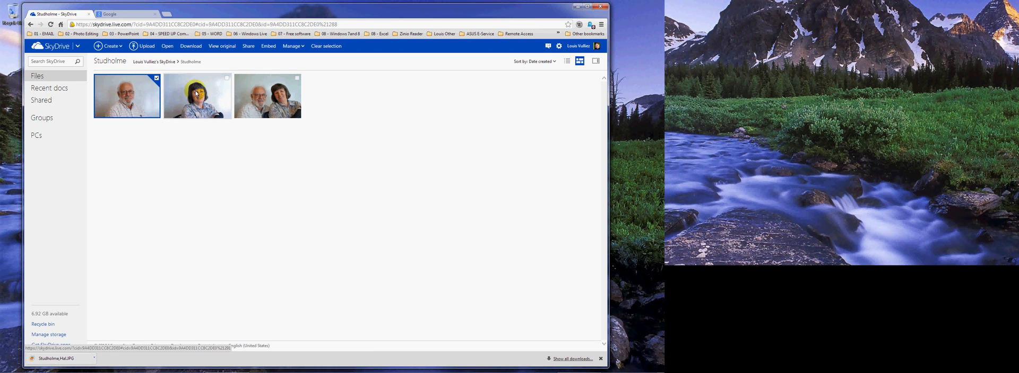
right_click(197, 95)
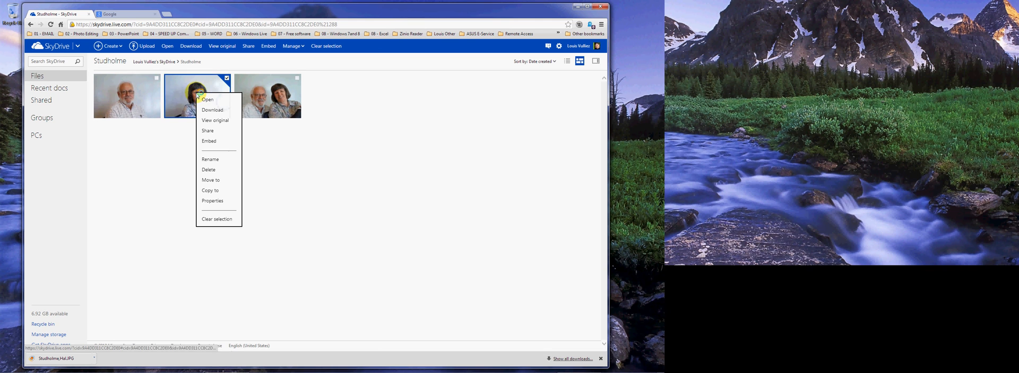
left_click(212, 110)
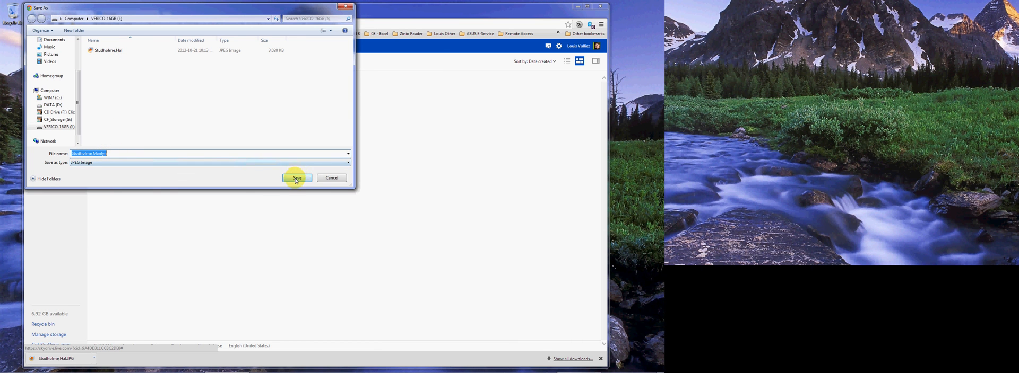
- Save the woman's portrait as a JPEG on the USB flash drive and confirm
left_click(296, 178)
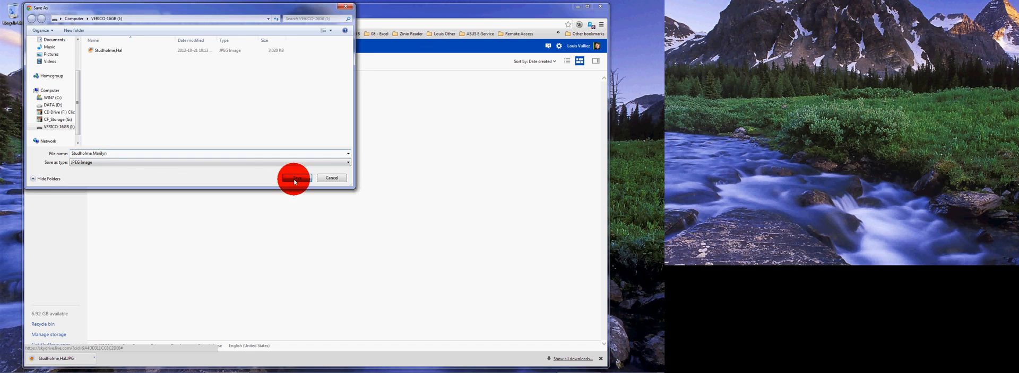
left_click(294, 178)
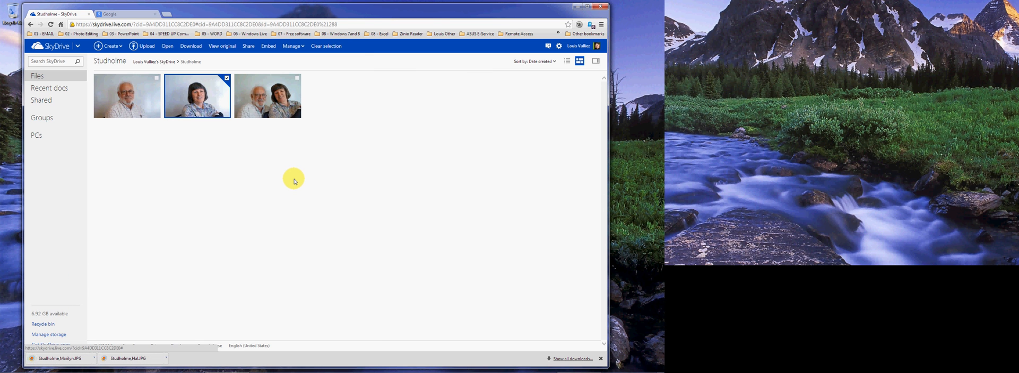
mouse_move(227, 190)
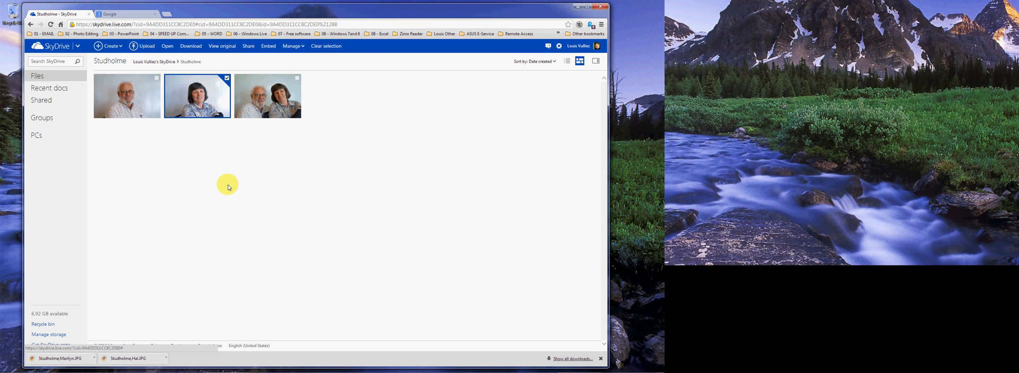
mouse_move(229, 192)
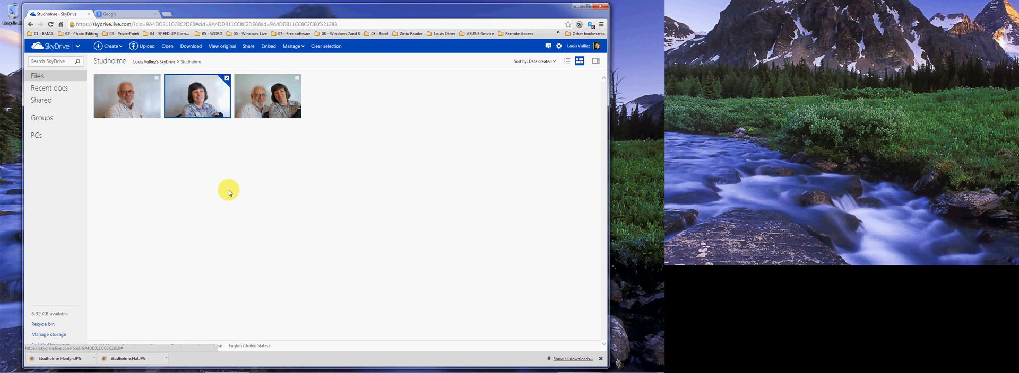
mouse_move(190, 177)
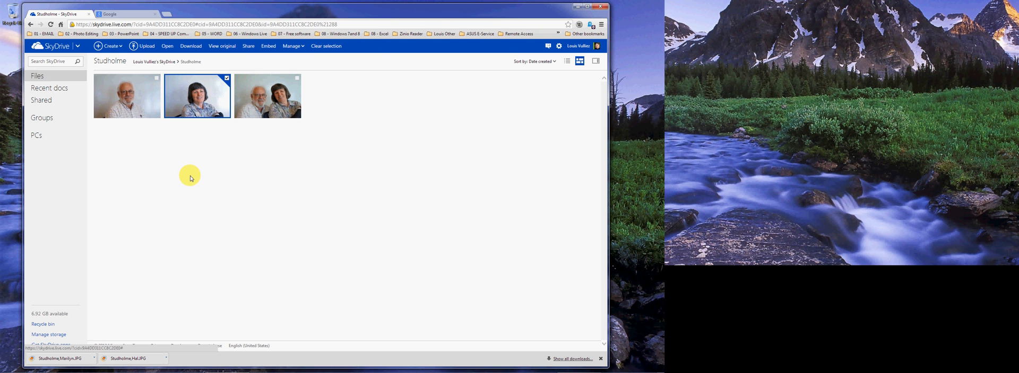
mouse_move(177, 177)
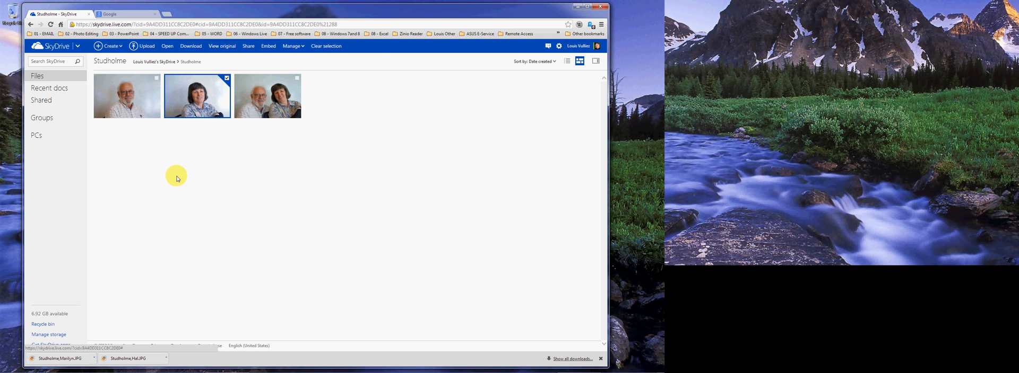